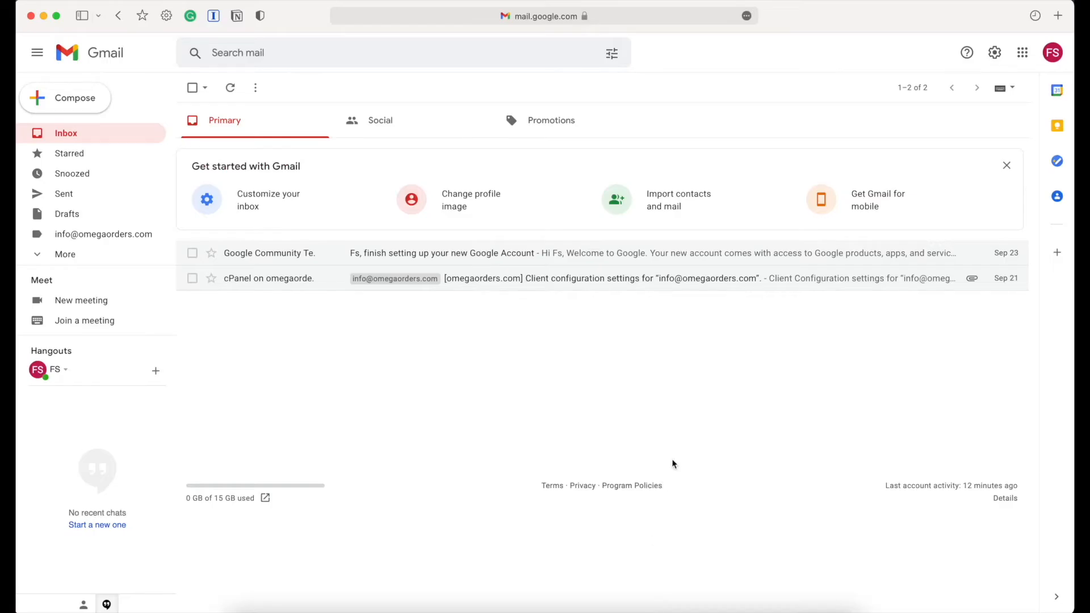
# - Go to Gmail's Accounts and Import settings and start adding a mail account
pyautogui.click(994, 52)
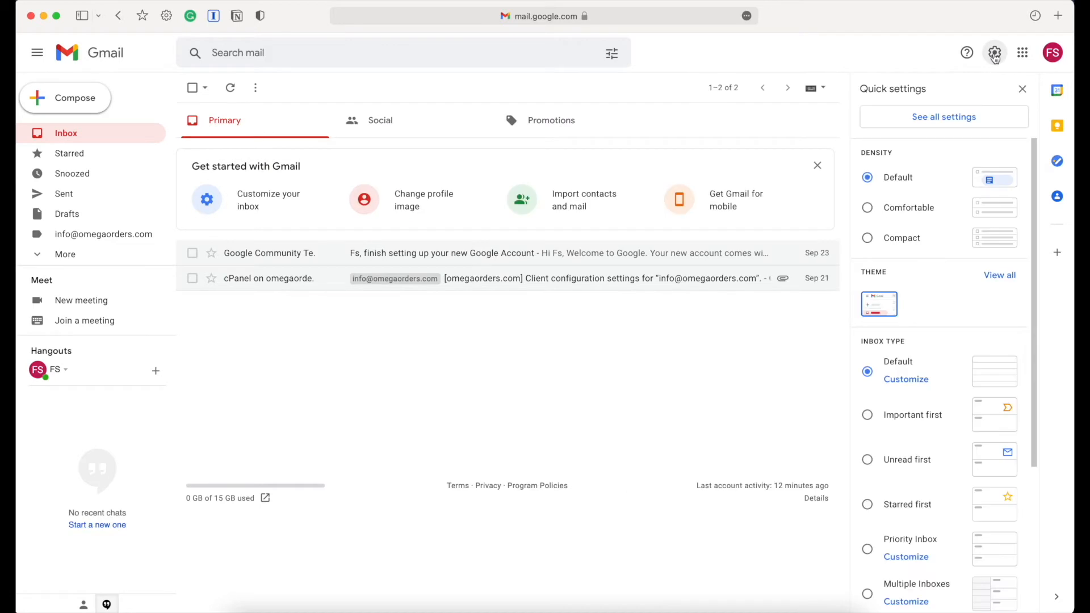
pyautogui.click(944, 116)
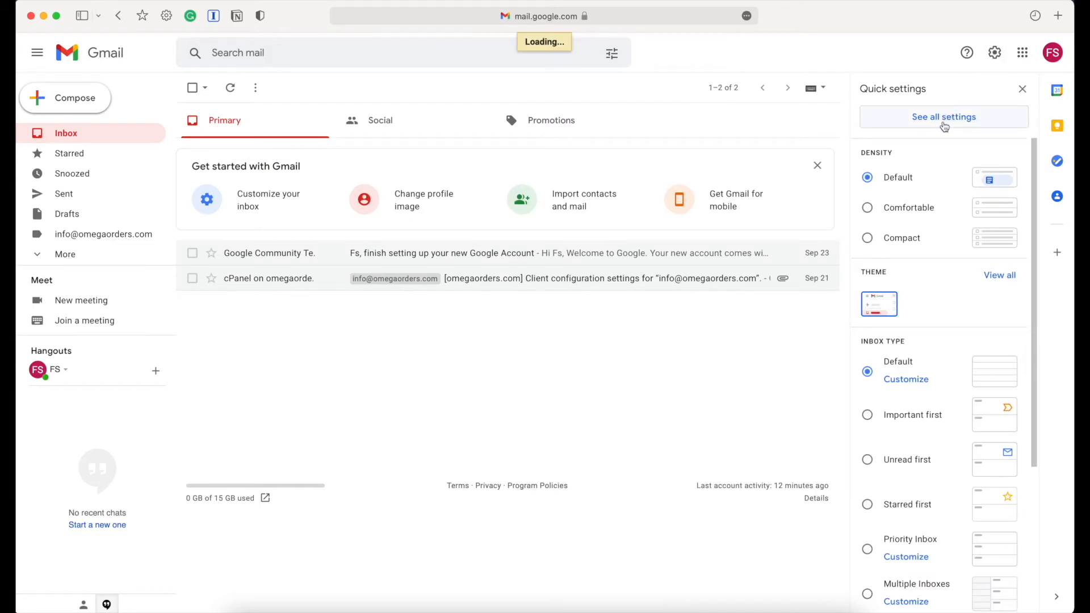
pyautogui.click(944, 117)
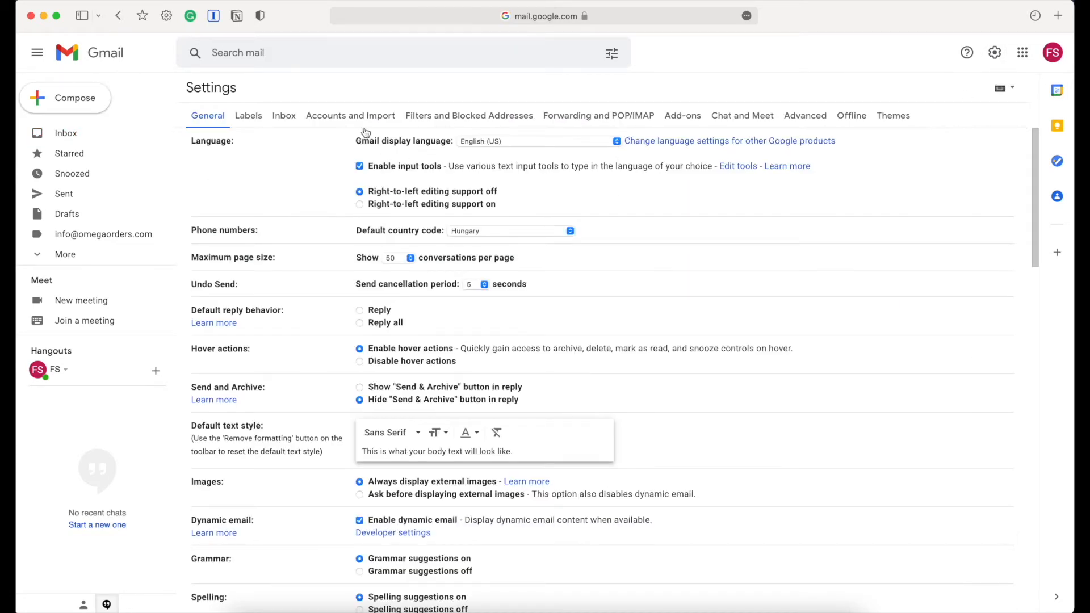
pyautogui.click(350, 115)
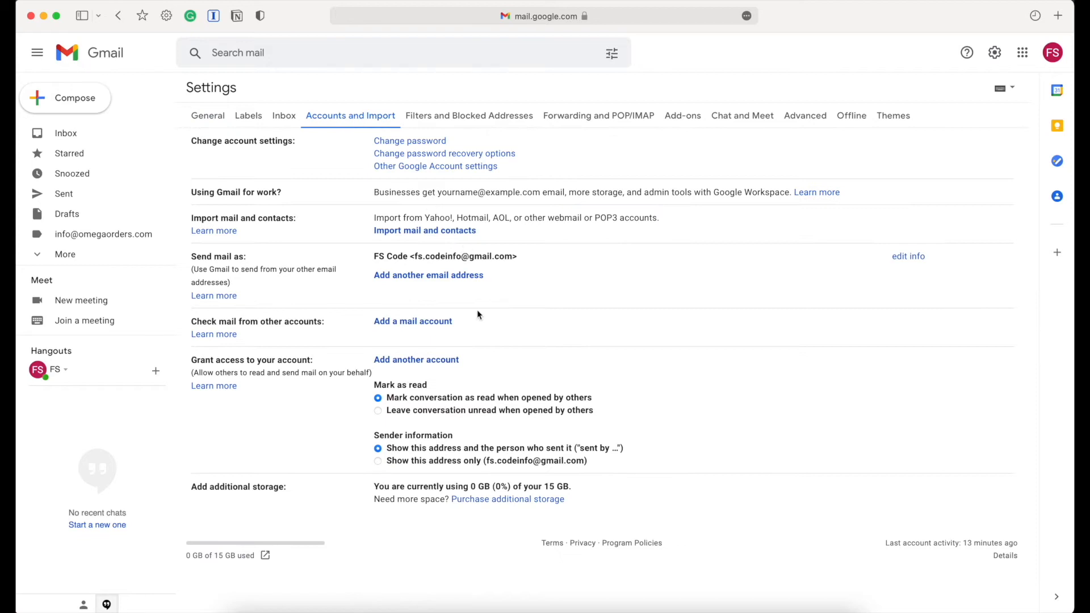
pyautogui.click(413, 320)
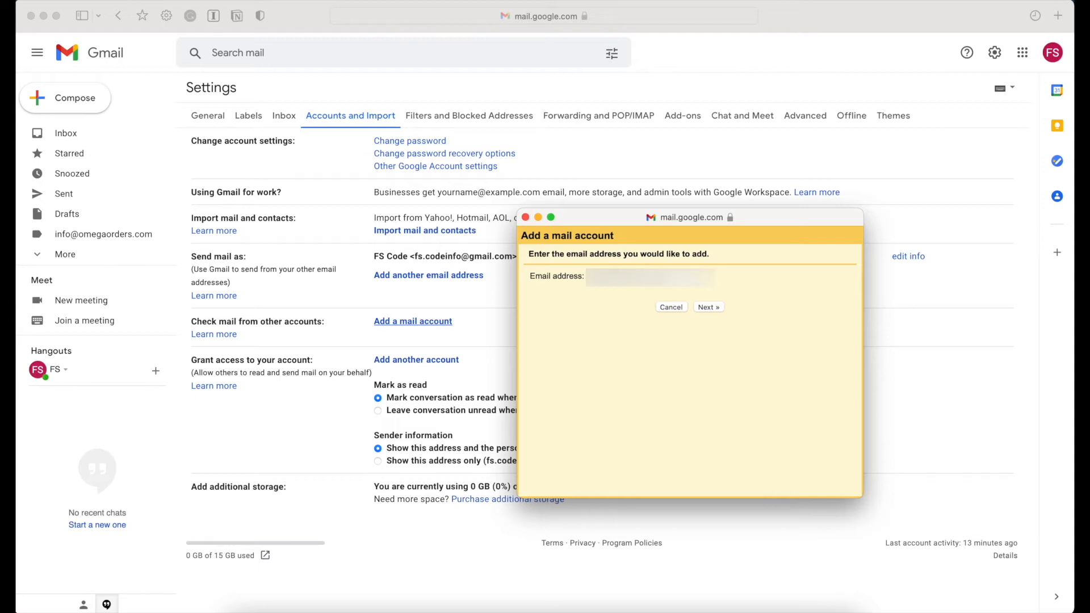
# - Add the custom-domain mailbox via POP3 with credentials, labelling its incoming messages
pyautogui.click(708, 307)
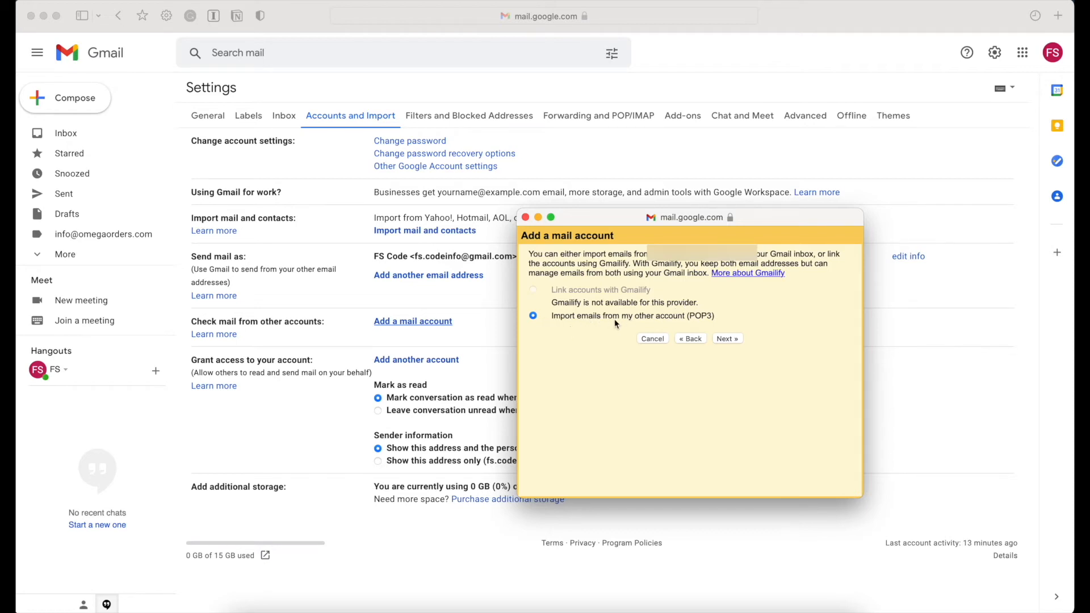
pyautogui.moveTo(726, 339)
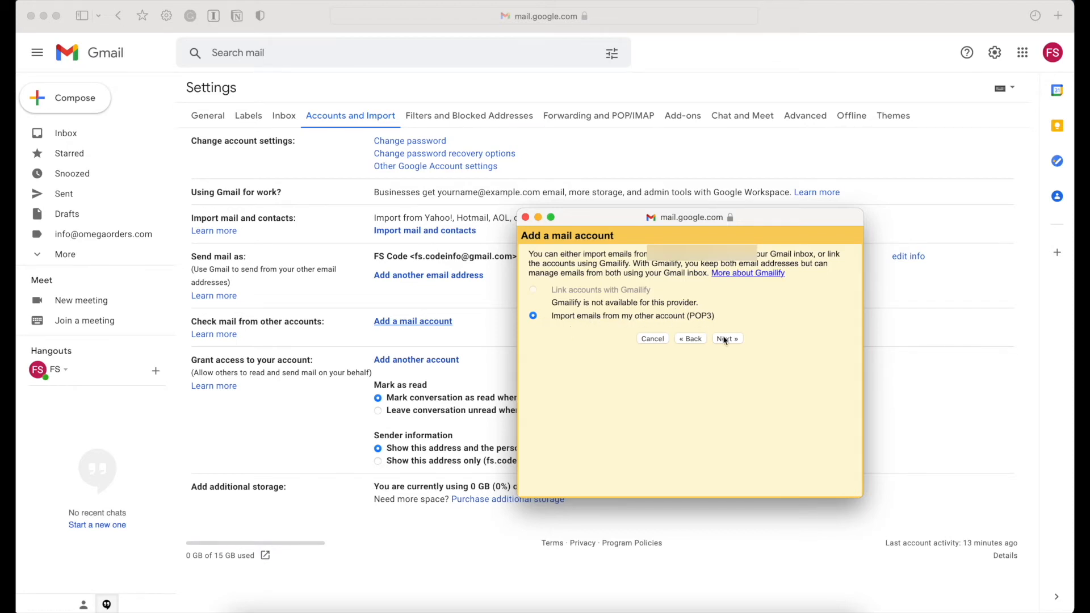
pyautogui.click(727, 339)
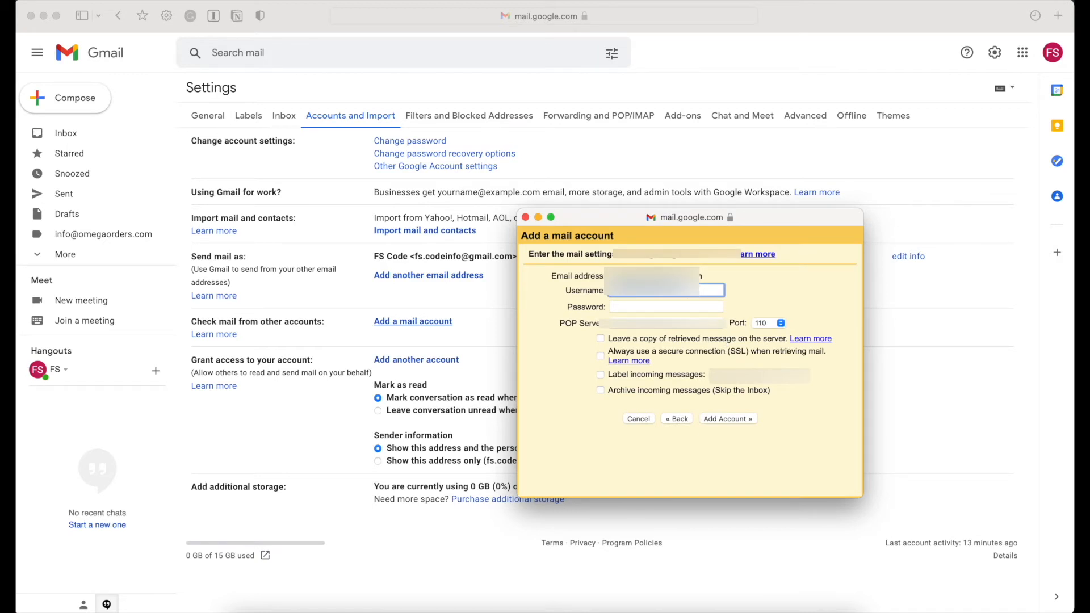
pyautogui.click(665, 306)
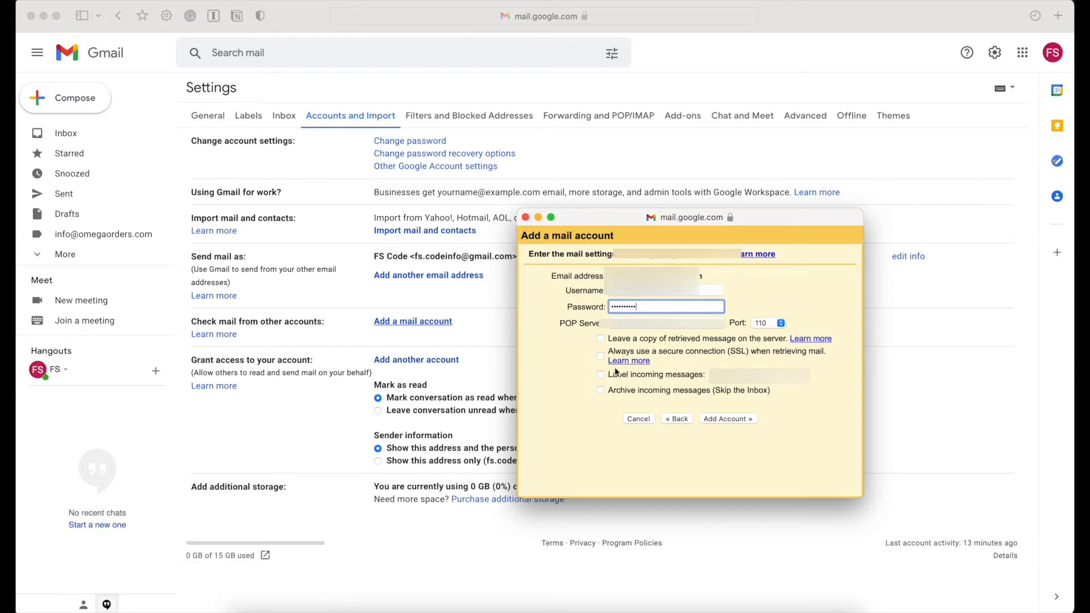
pyautogui.click(600, 374)
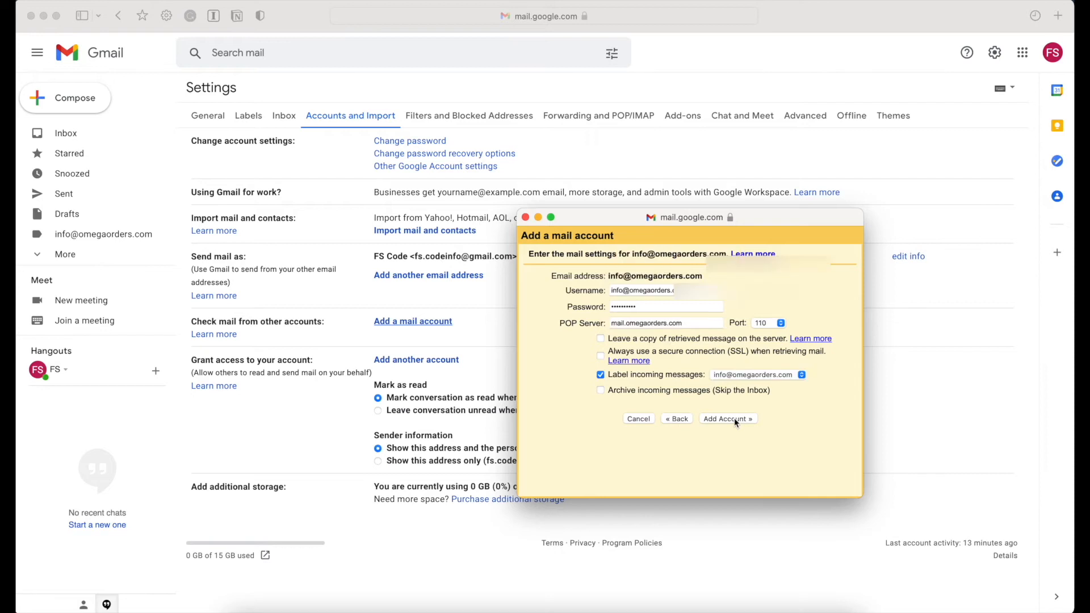
pyautogui.click(728, 418)
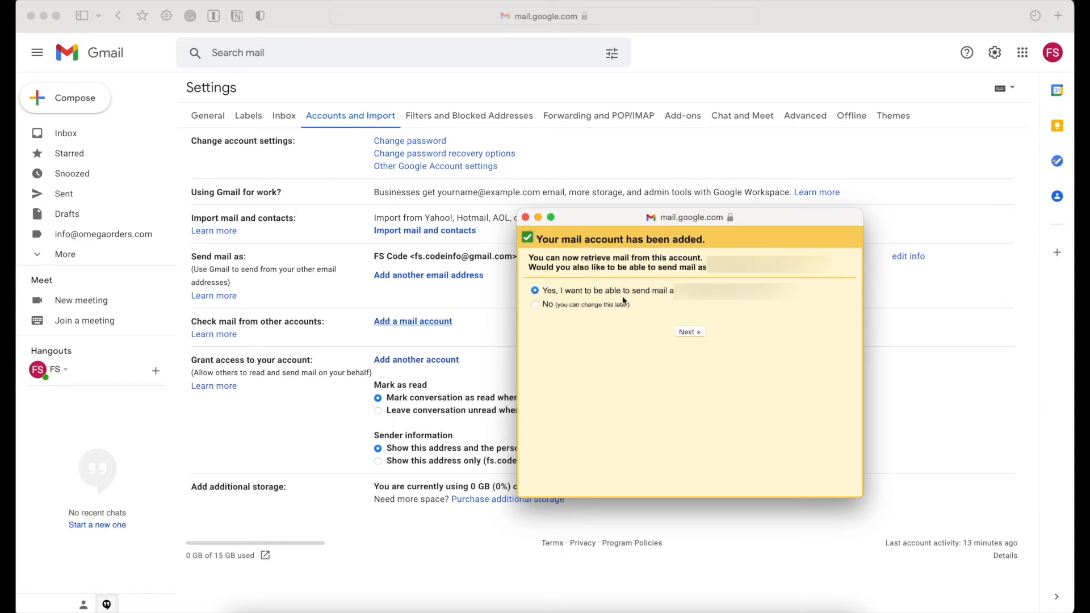
# - Choose to send mail as the new address and enter sender name 'FS Code Te'
pyautogui.click(689, 332)
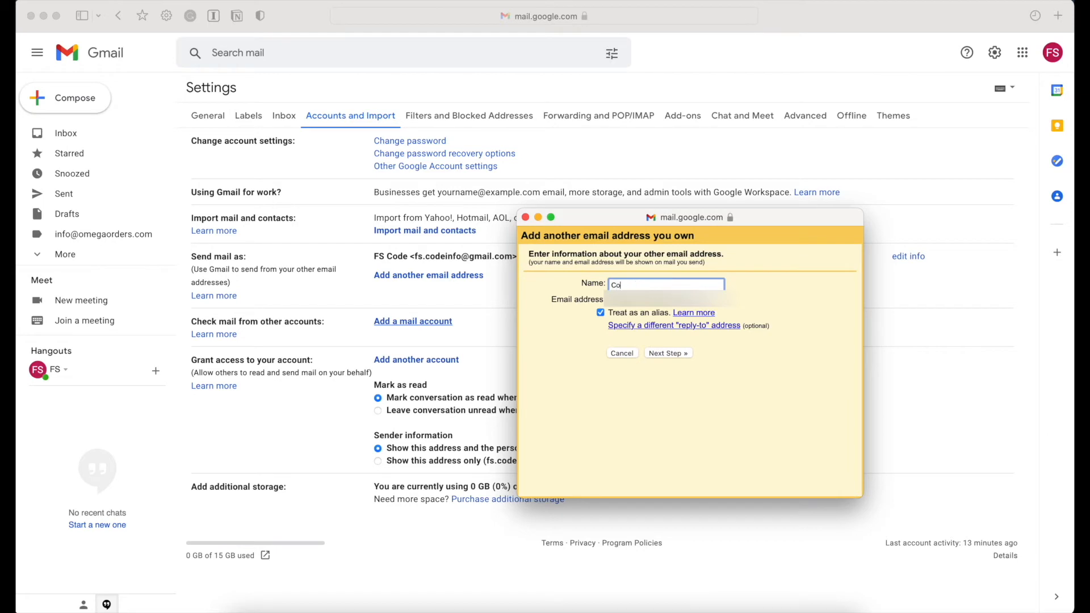
pyautogui.write('ntact')
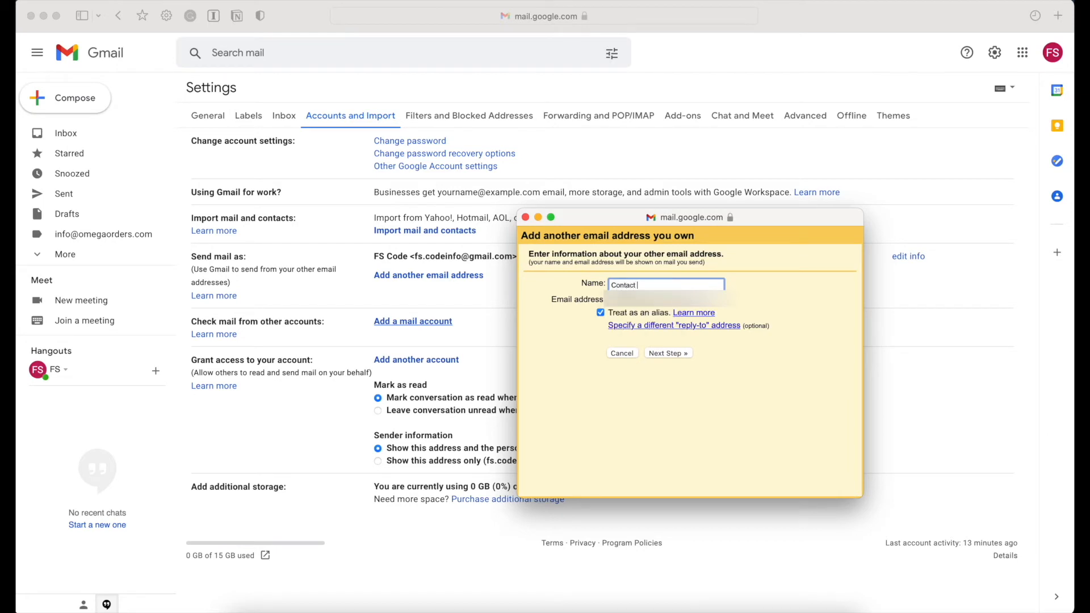
pyautogui.write('FS Code')
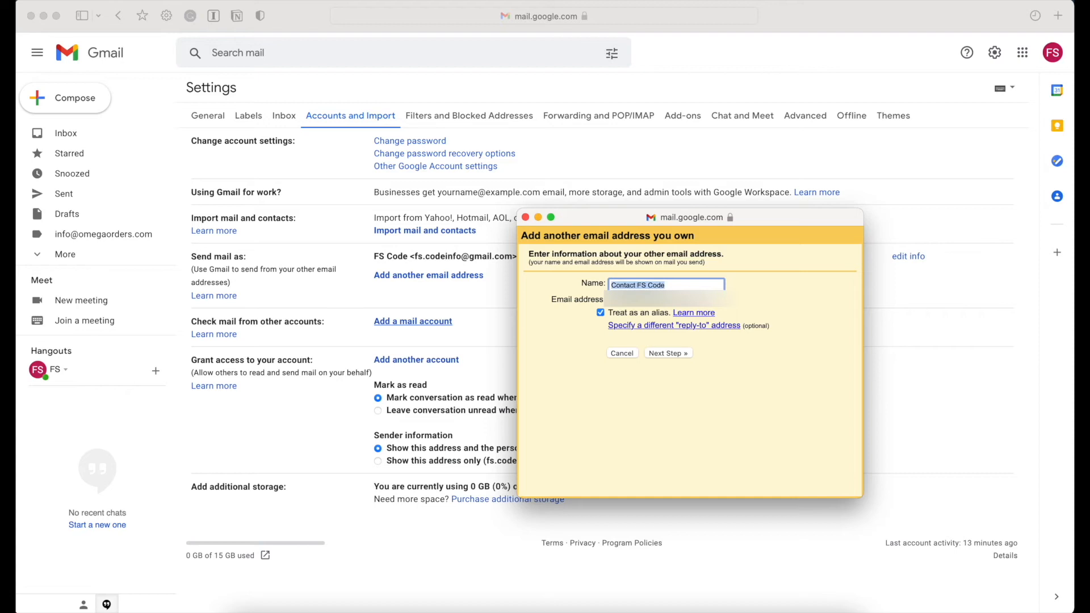
pyautogui.write('FS Code Te')
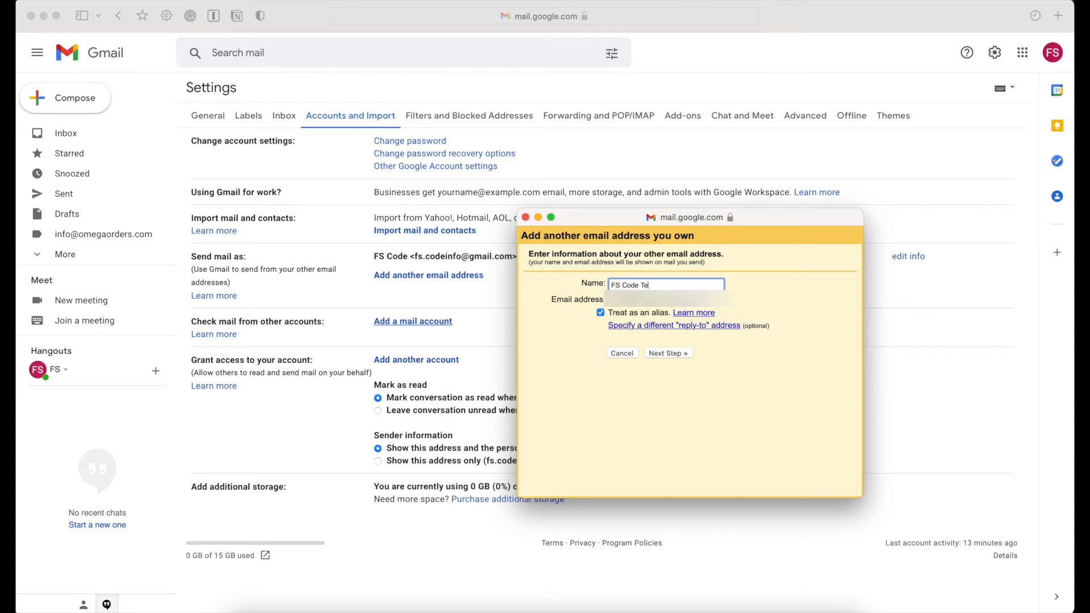
# - Submit the SMTP username and password, then dismiss the verification window
pyautogui.click(667, 353)
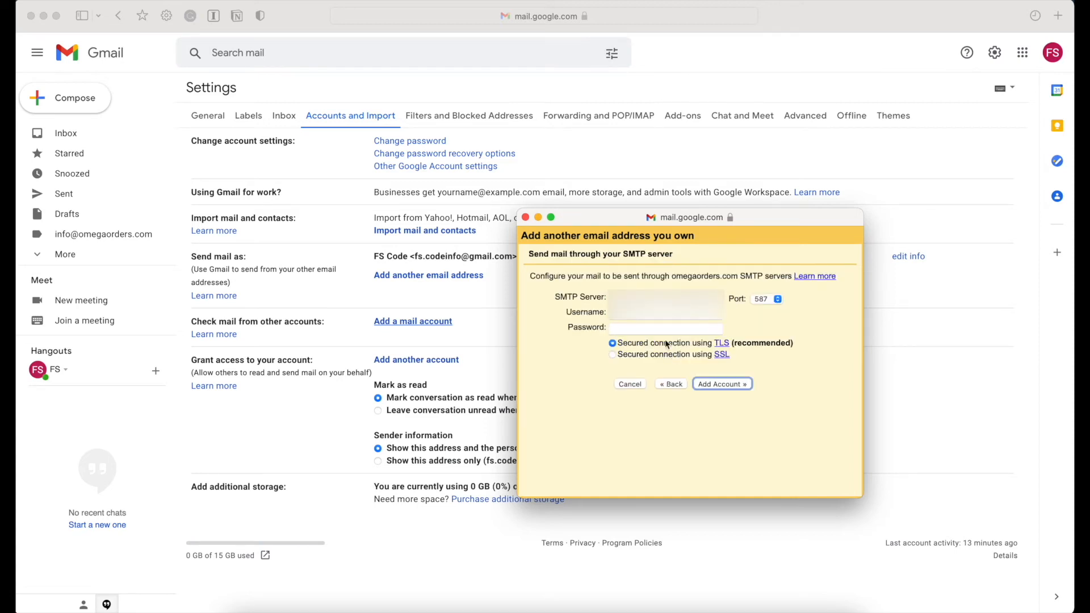
pyautogui.click(665, 311)
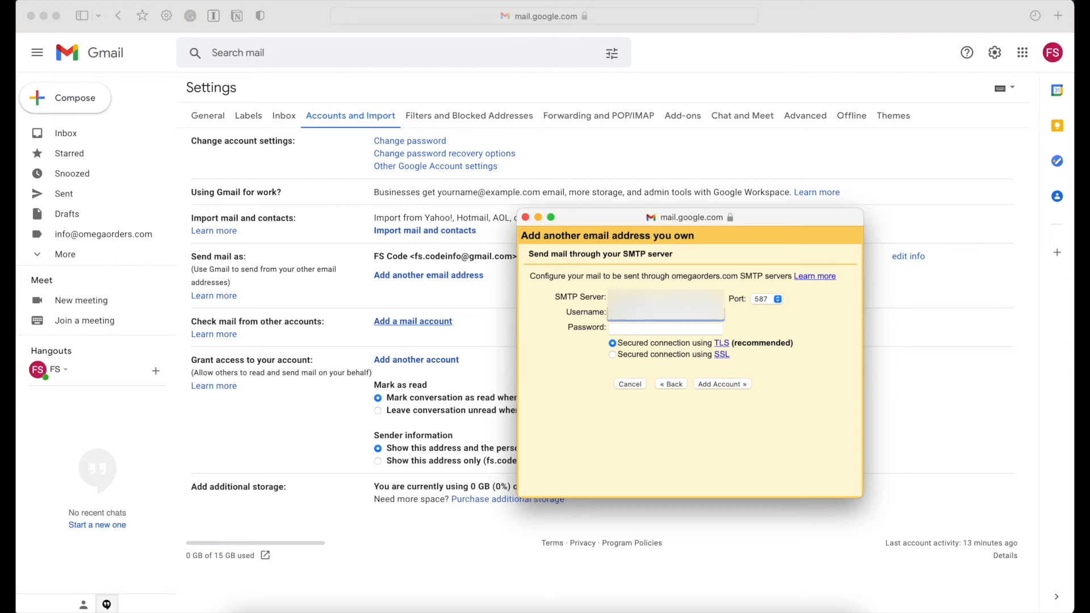
pyautogui.click(664, 327)
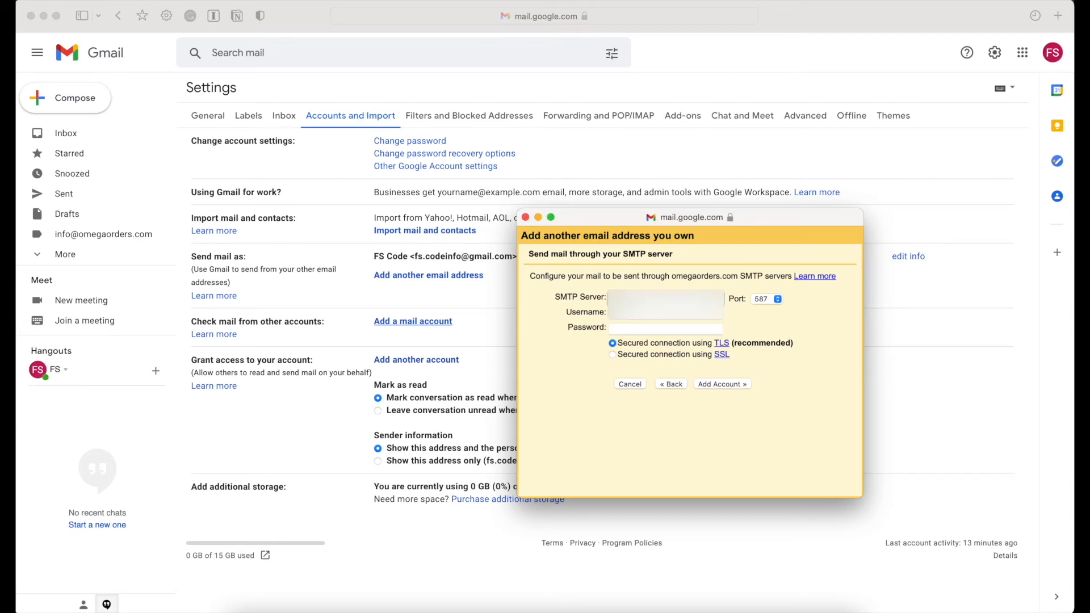
pyautogui.click(665, 311)
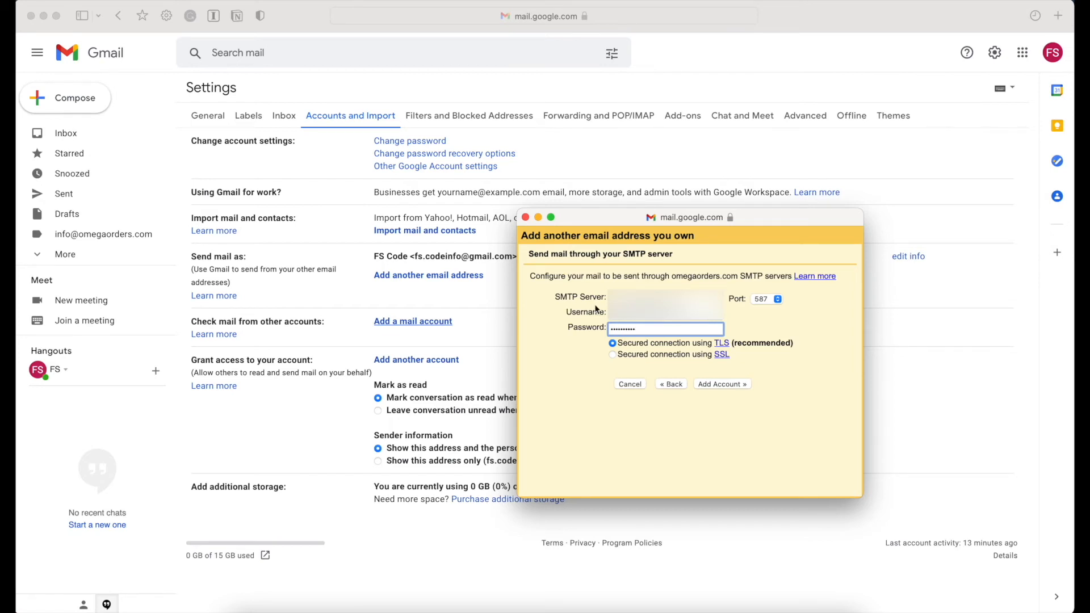
pyautogui.click(721, 384)
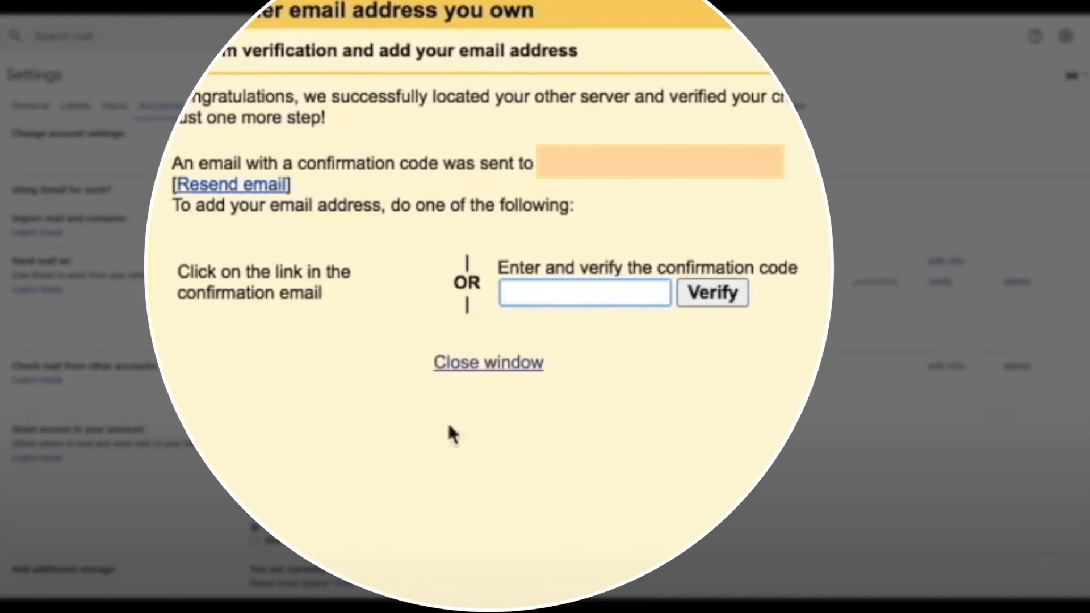
pyautogui.click(487, 362)
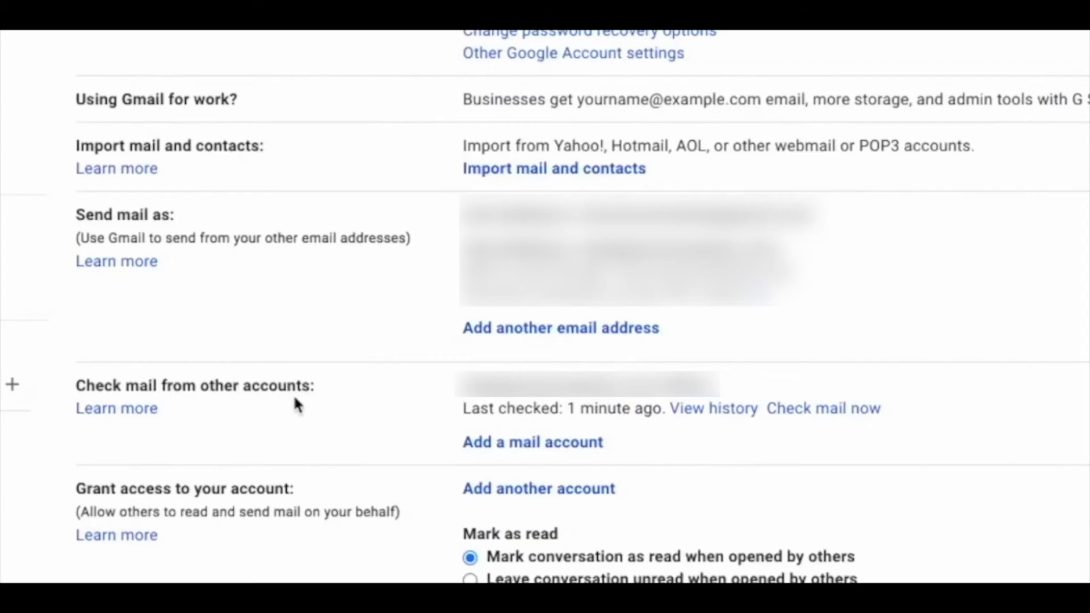
pyautogui.moveTo(824, 409)
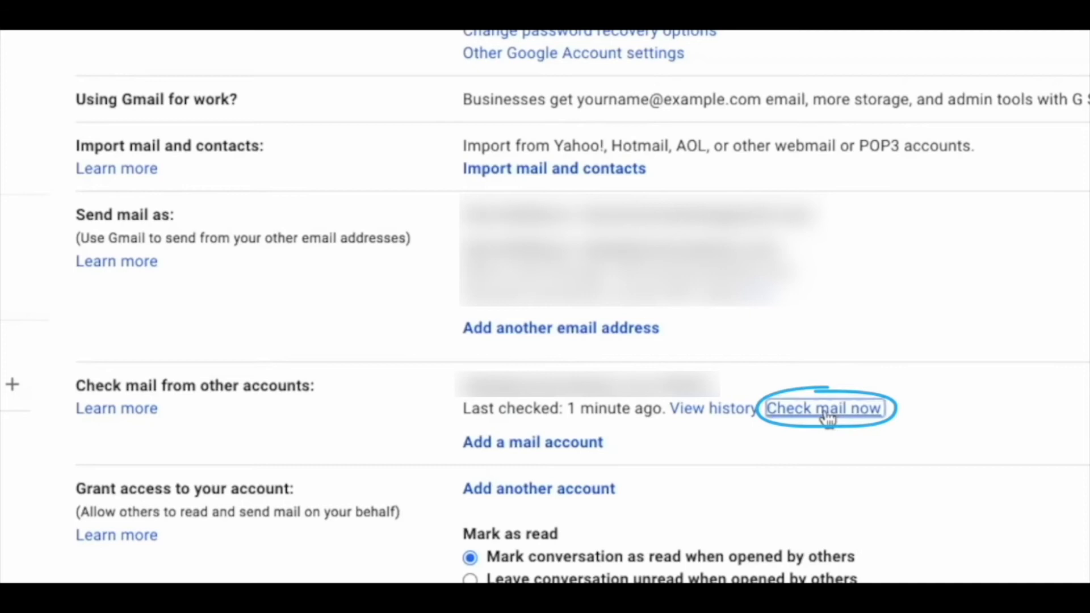
# - Run Check mail now on the added POP3 account, retrieving one message
pyautogui.click(824, 409)
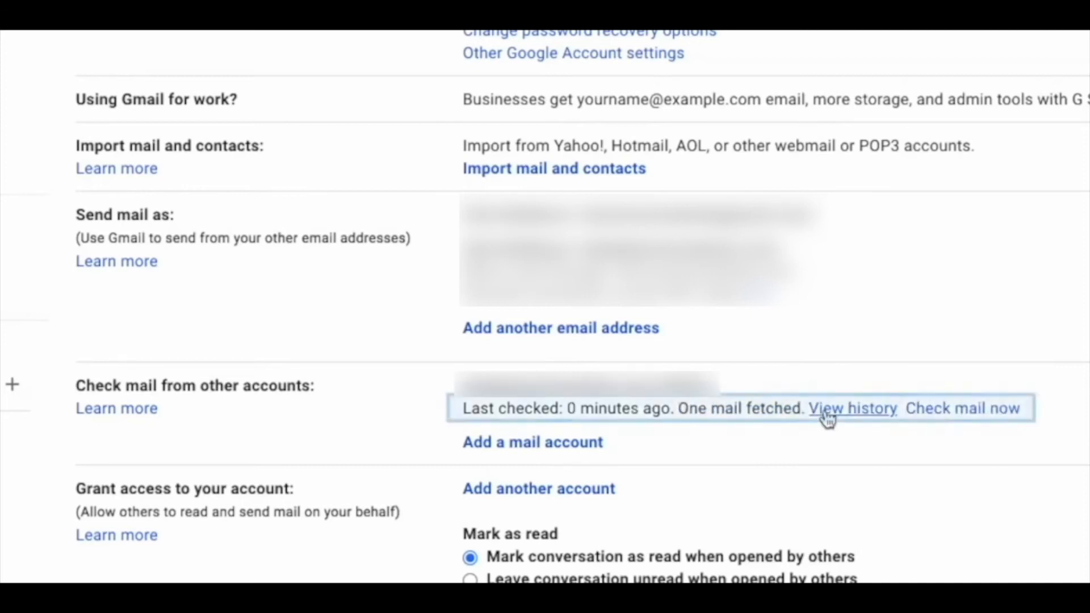